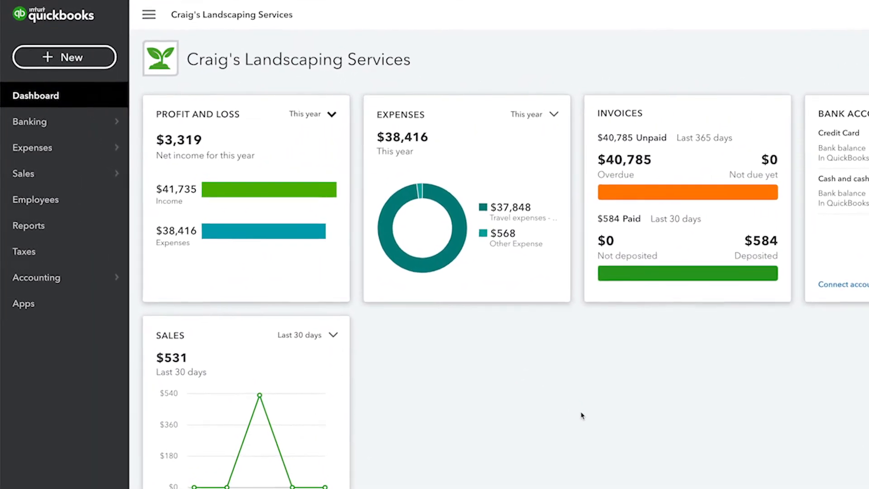
Step: Open the Suppliers list through the Expenses menu in the left navigation
left_click(32, 147)
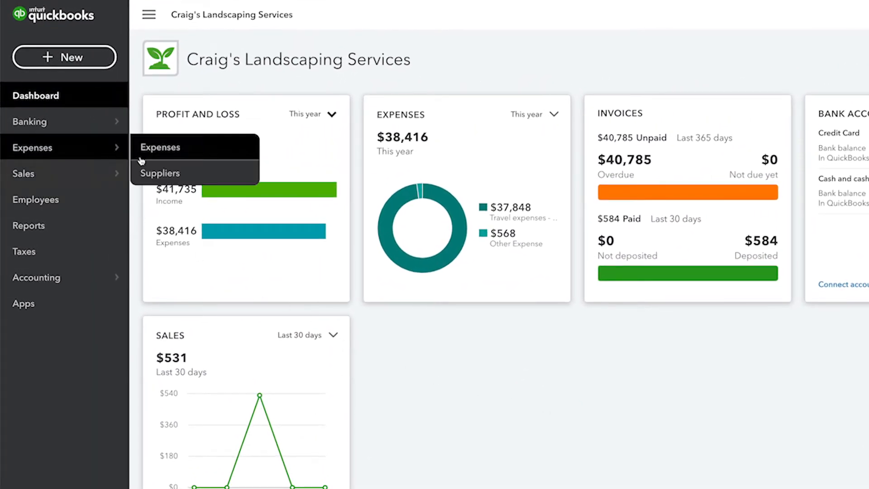
left_click(161, 173)
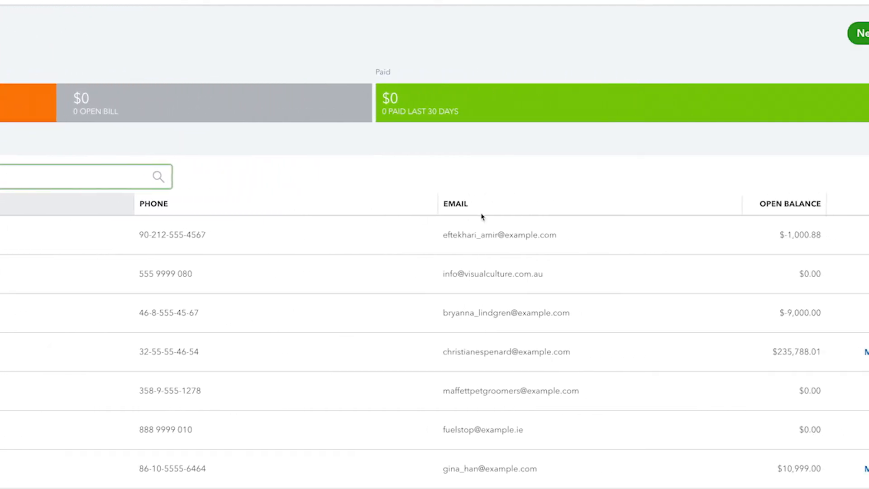
Step: Review the supplier table's column settings, keeping phone numbers shown, and open Bank Inc's record
scroll("right", 3)
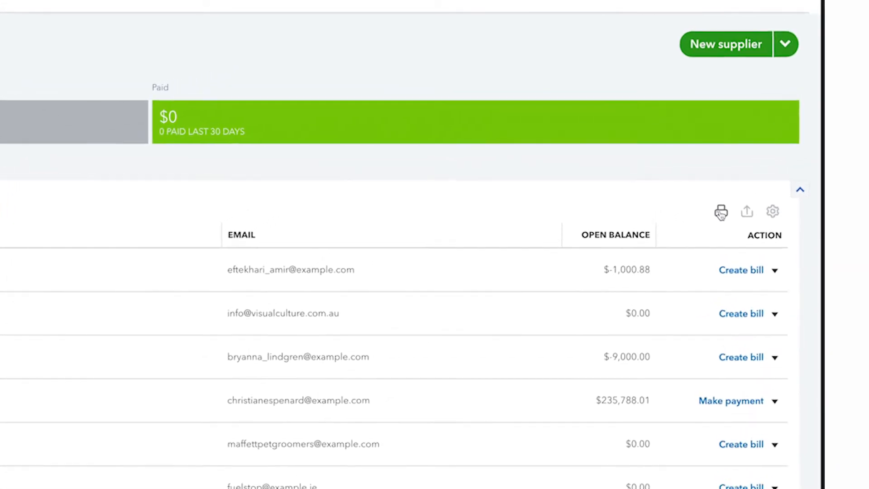
mouse_move(745, 211)
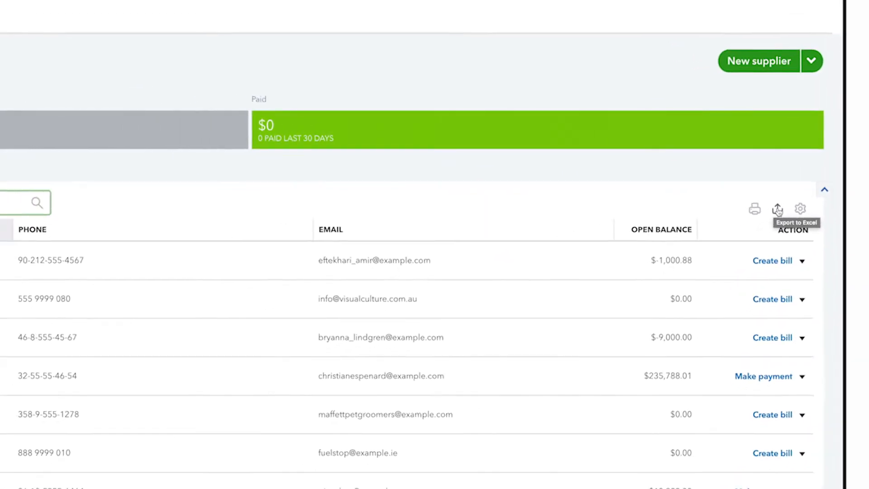
left_click(843, 185)
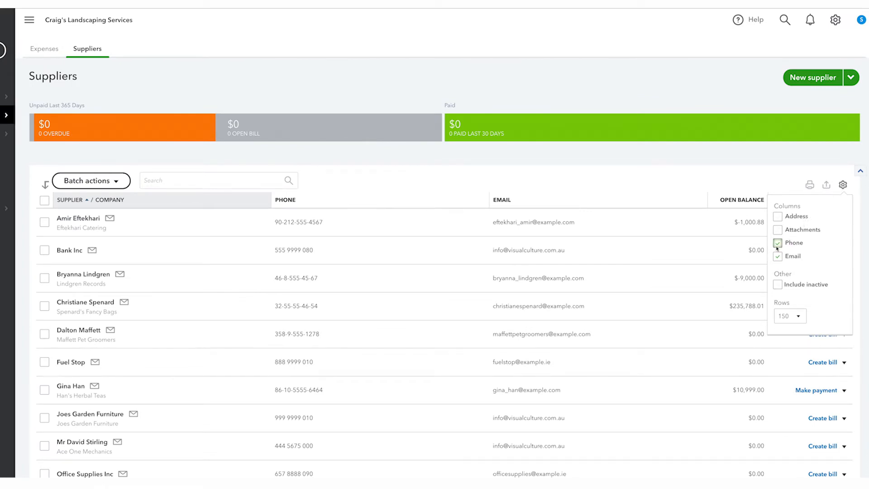
left_click(778, 242)
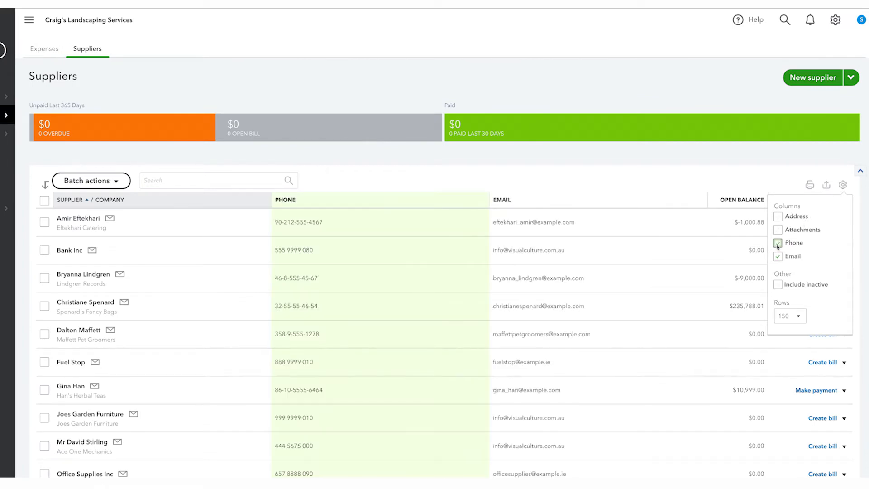
left_click(778, 243)
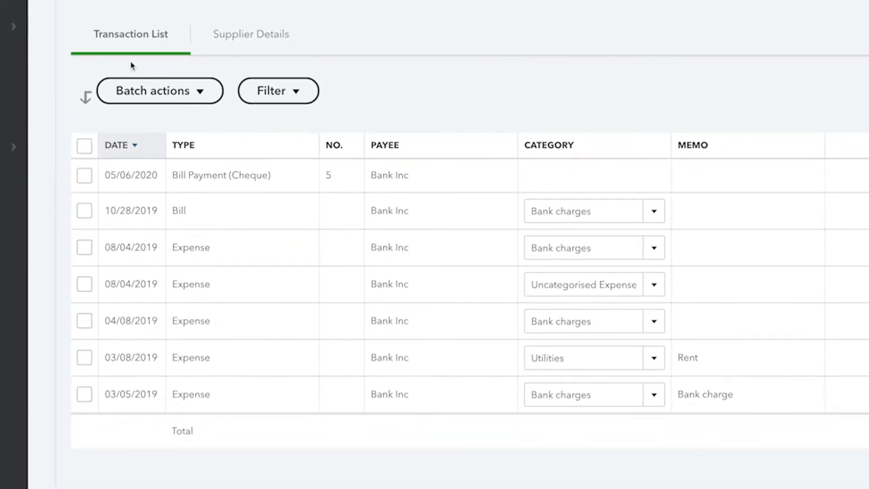
Step: Switch Bank Inc's page to the Supplier Details tab
left_click(251, 34)
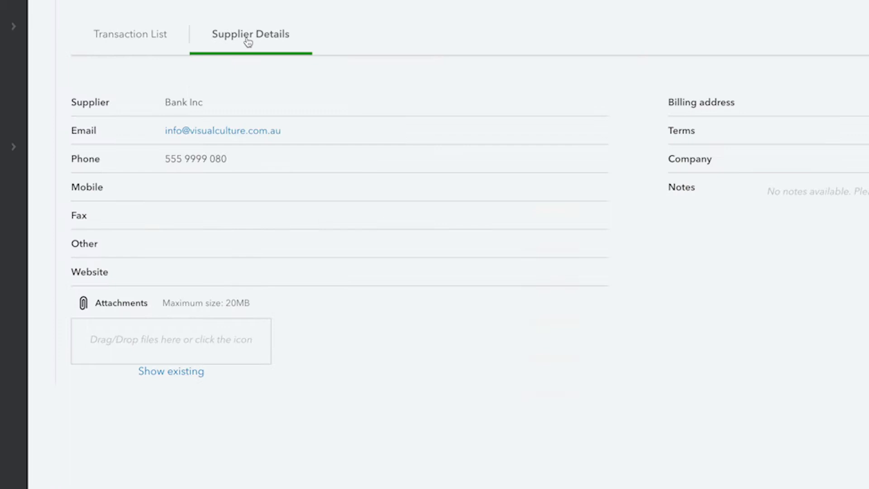
mouse_move(246, 82)
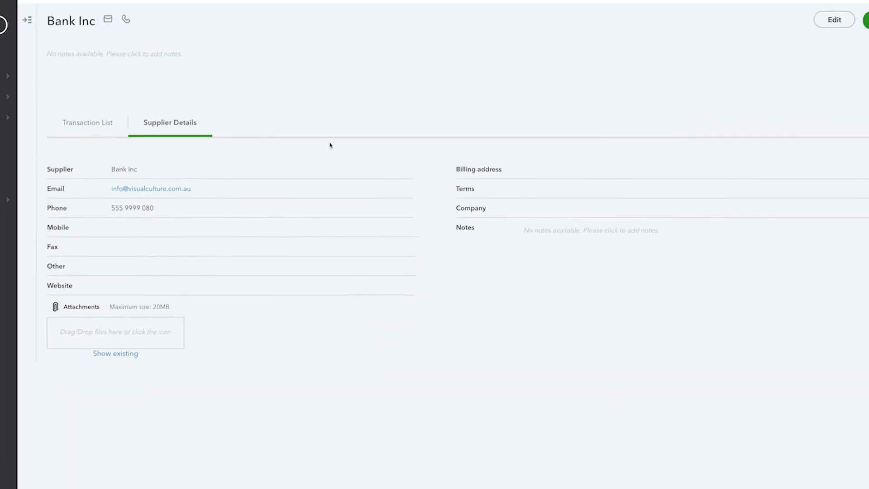
Step: Edit Bank Inc and enter the 204 Shaw Boulevard street address
left_click(835, 19)
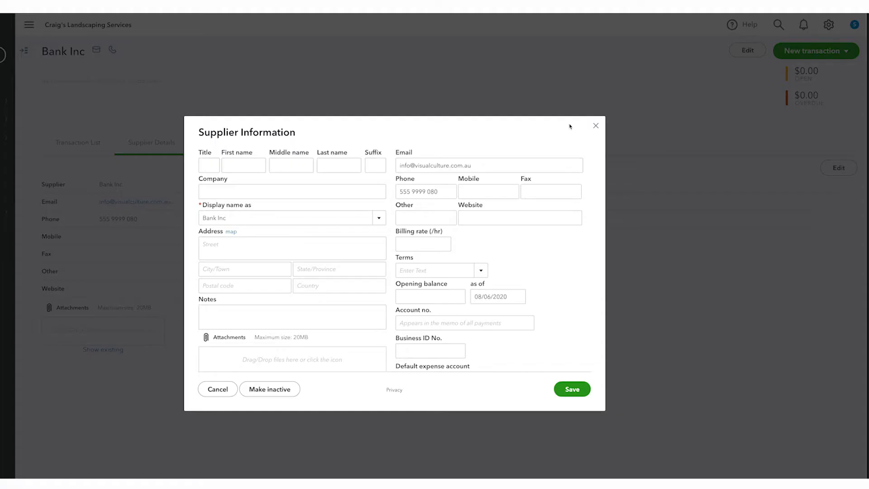
type("2")
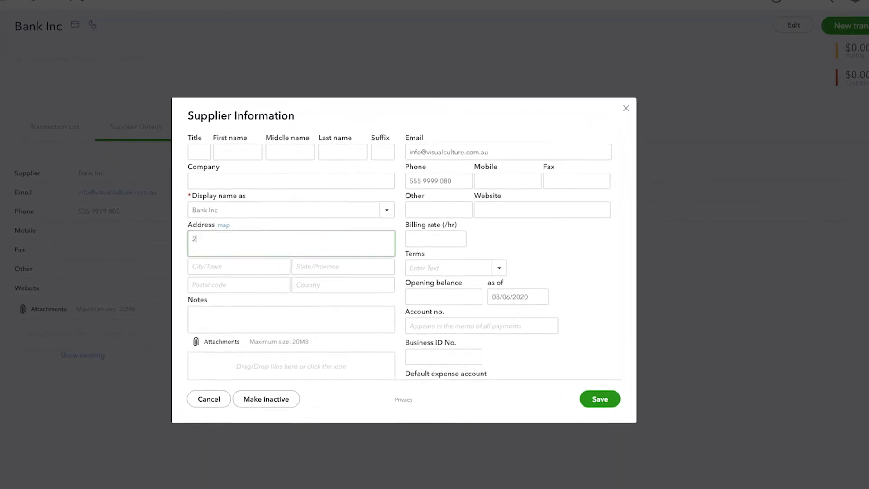
type("04 Shaw Boulevard")
left_click(343, 285)
type("Philipines")
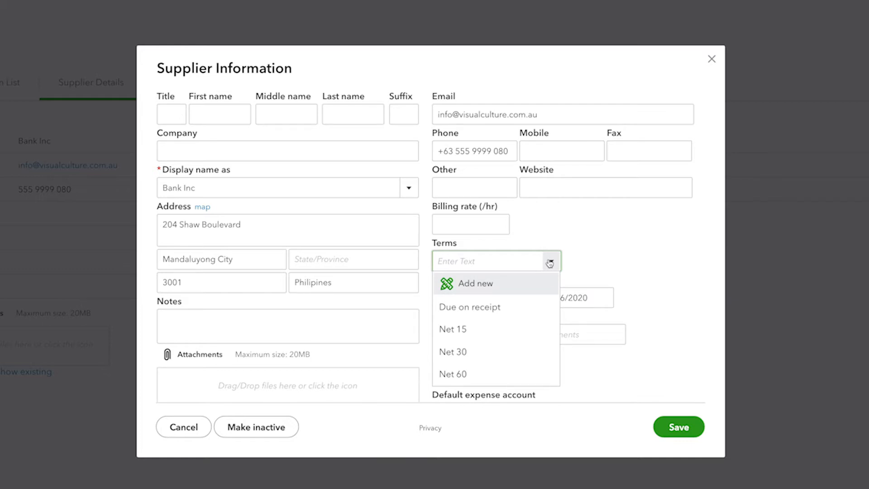
Step: Set Bank Inc's terms to Net 15 and account number to 123456789, then save
left_click(452, 329)
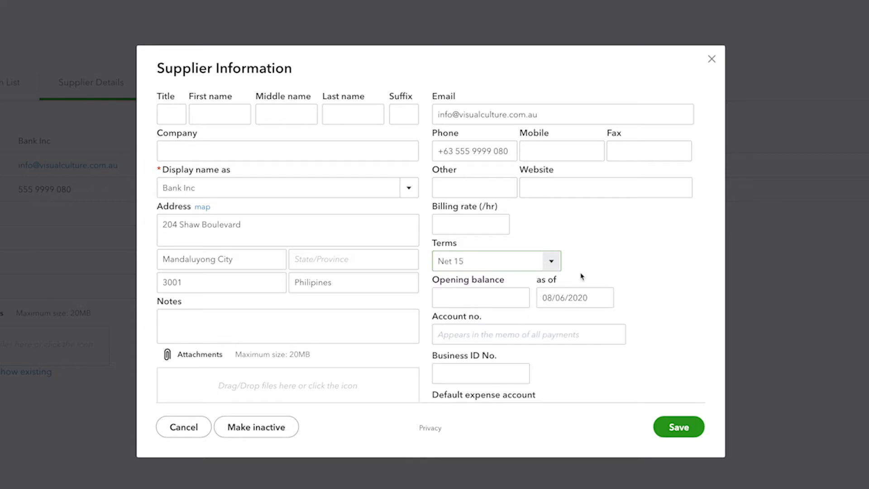
left_click(528, 334)
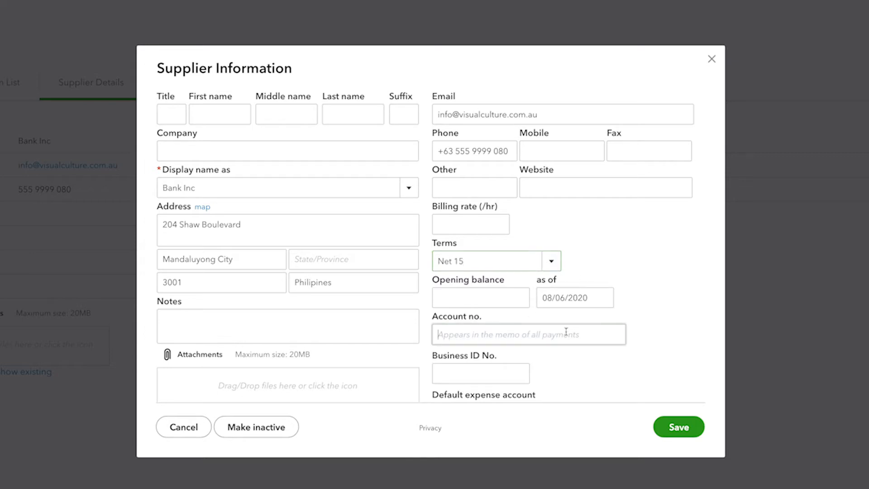
type("12345")
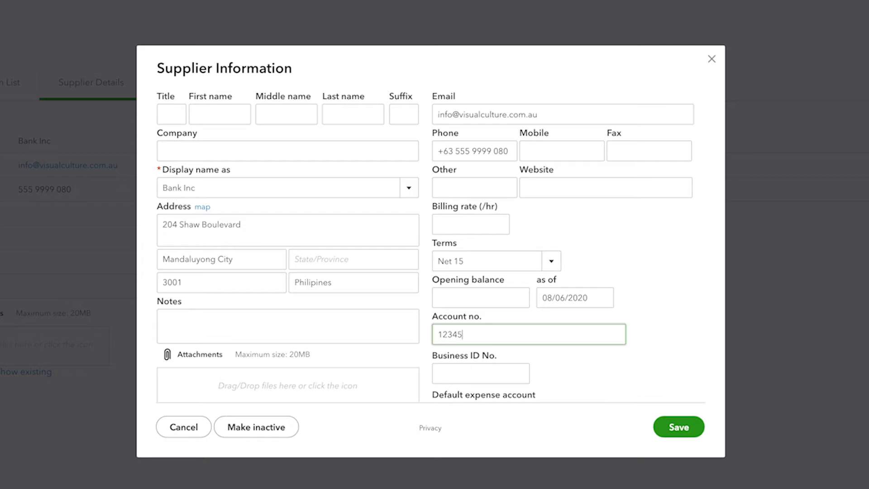
type("6789")
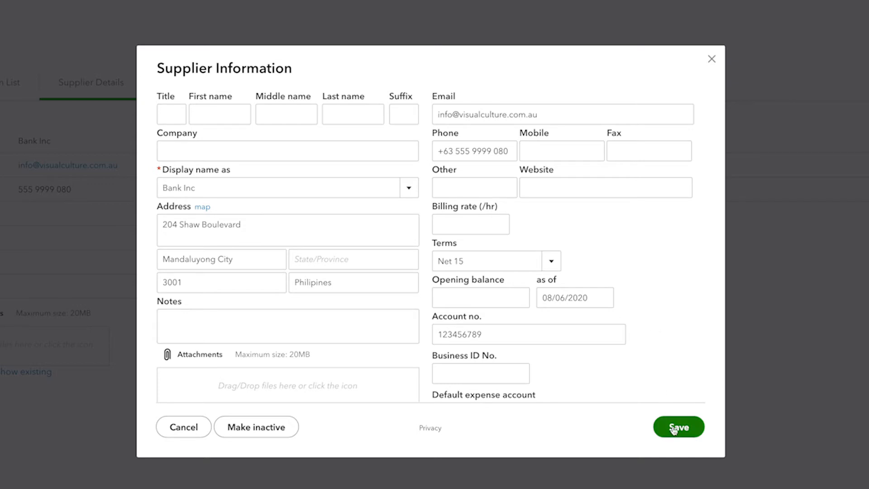
left_click(678, 427)
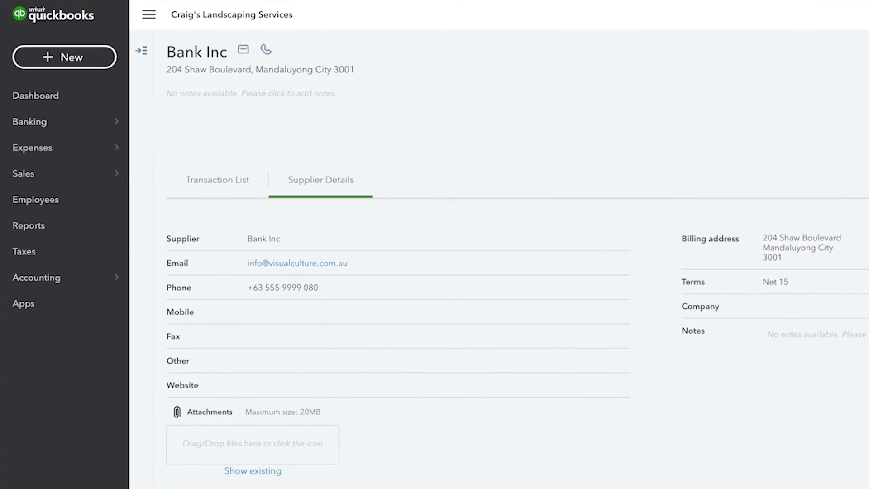
Step: Add supplier Perfect Printing with George St, Manilla address, Net 15 terms, account 6589123
left_click(33, 148)
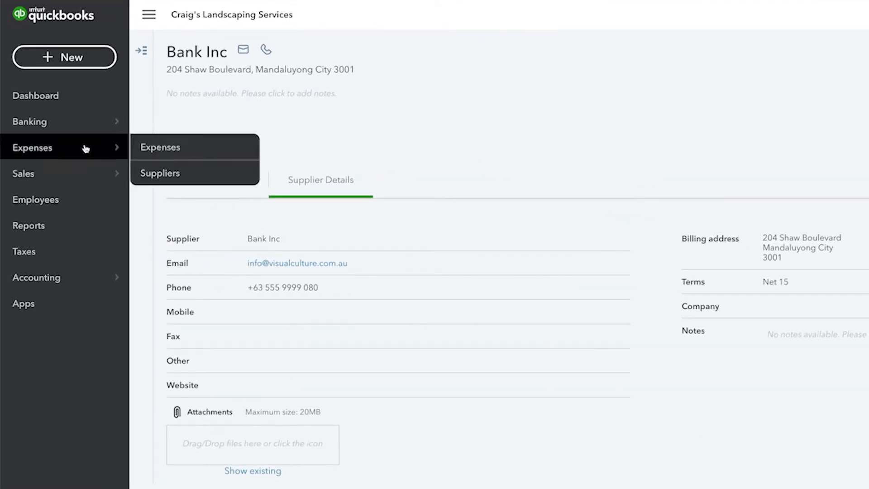
left_click(160, 173)
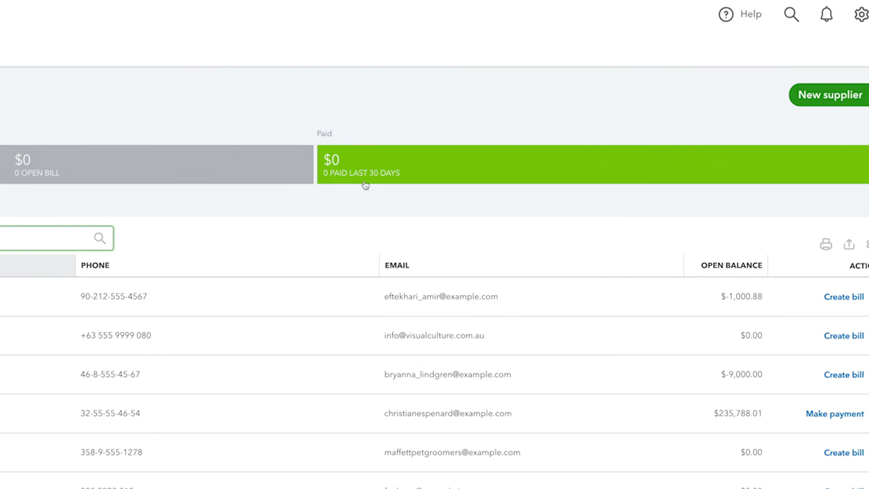
left_click(829, 94)
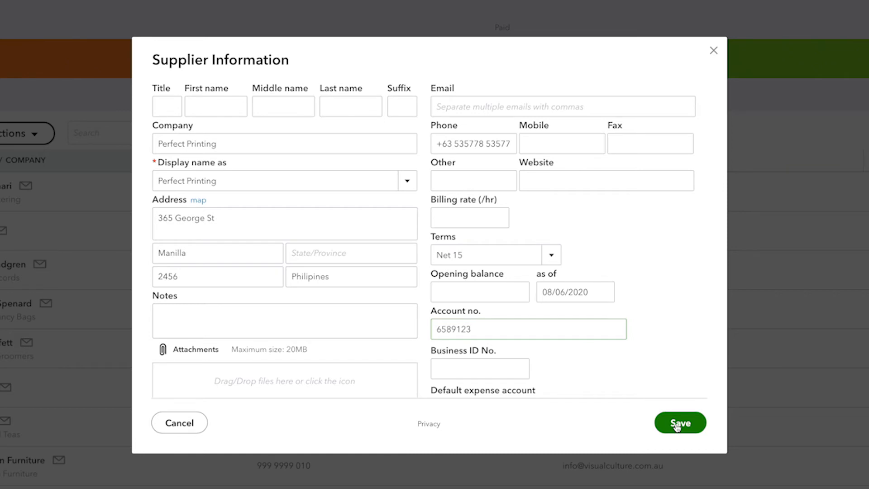
left_click(680, 422)
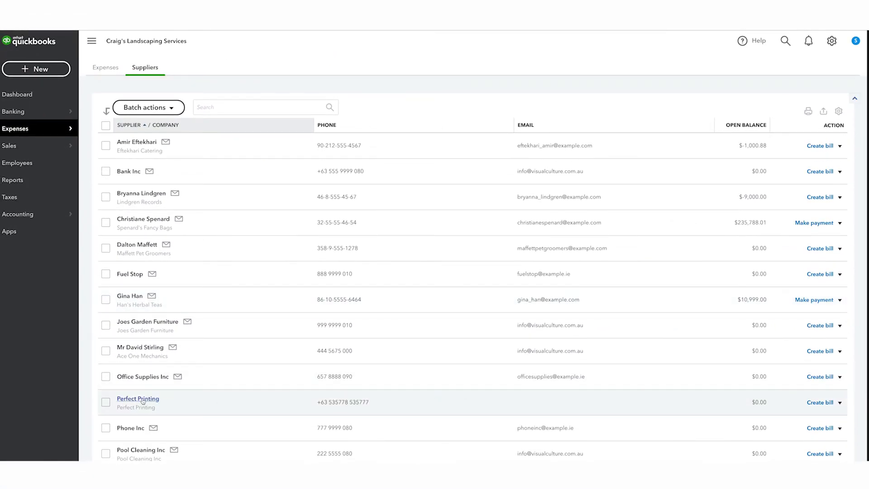
Step: Start a bill for Perfect Printing to confirm Net 15 auto-fills, then return to Expense Transactions
left_click(105, 67)
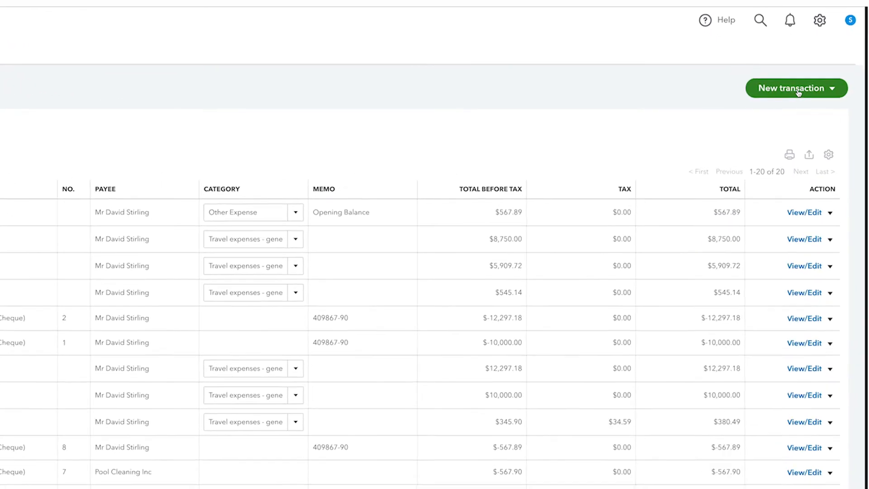
left_click(792, 87)
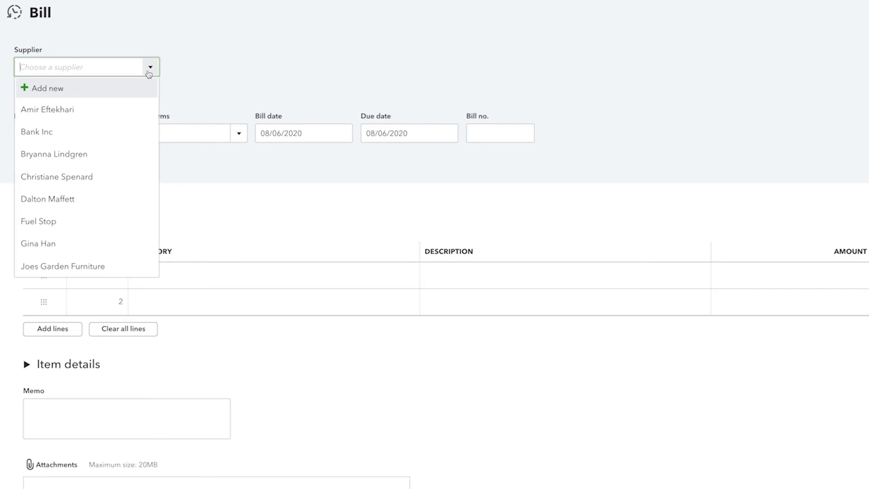
type("Perfect Printing")
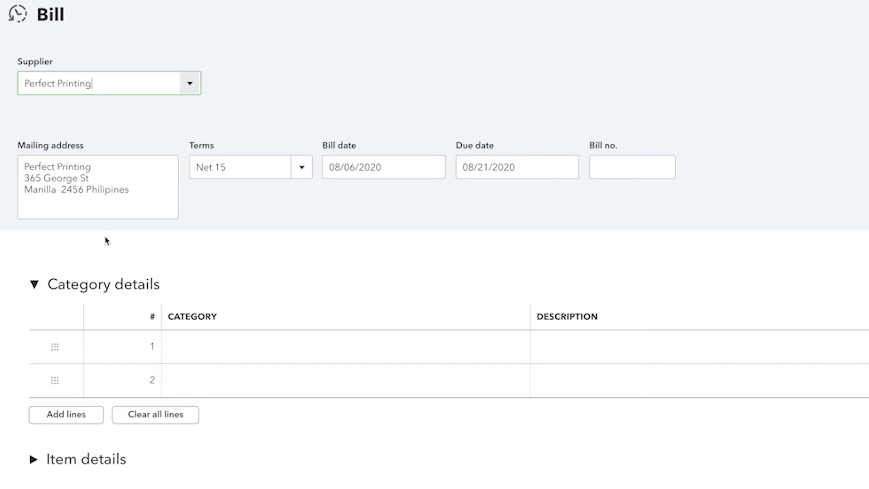
left_click(98, 209)
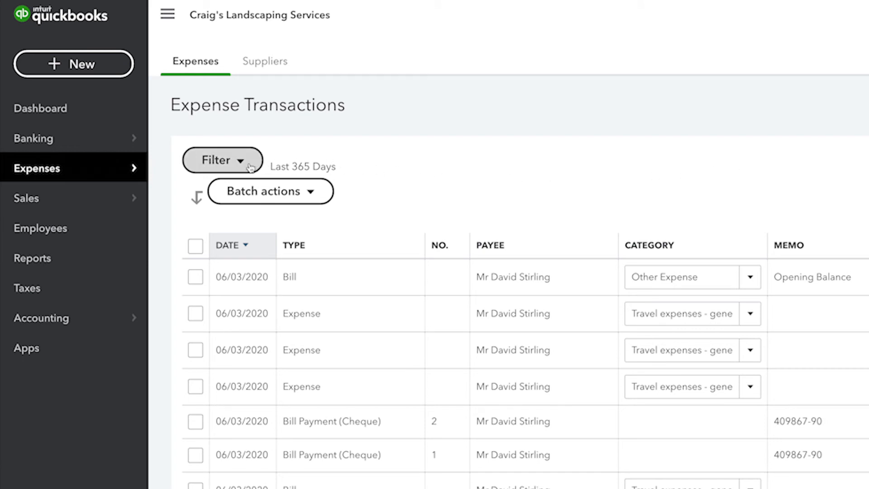
Step: Filter expense transactions to Status Open bills, then view the New transaction types
left_click(222, 160)
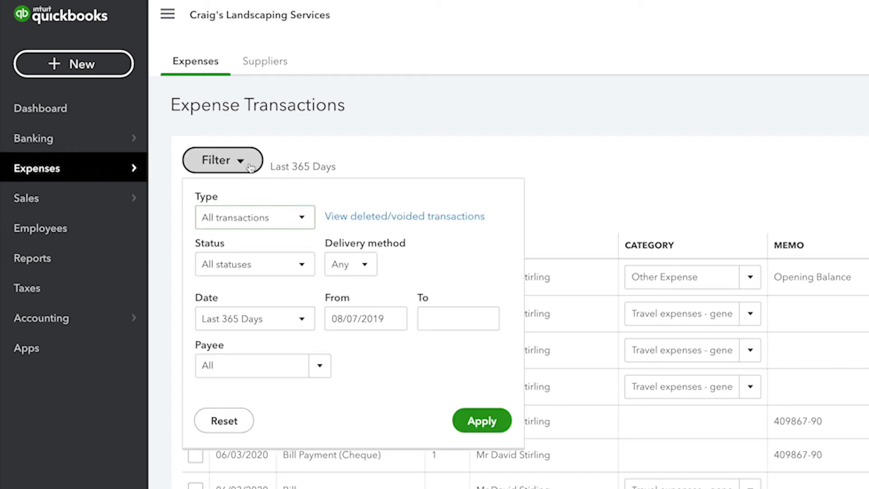
left_click(254, 264)
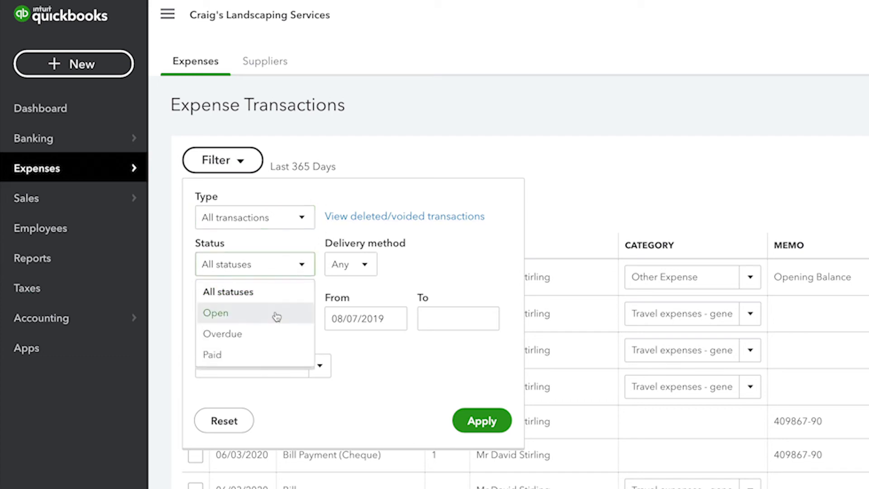
left_click(480, 421)
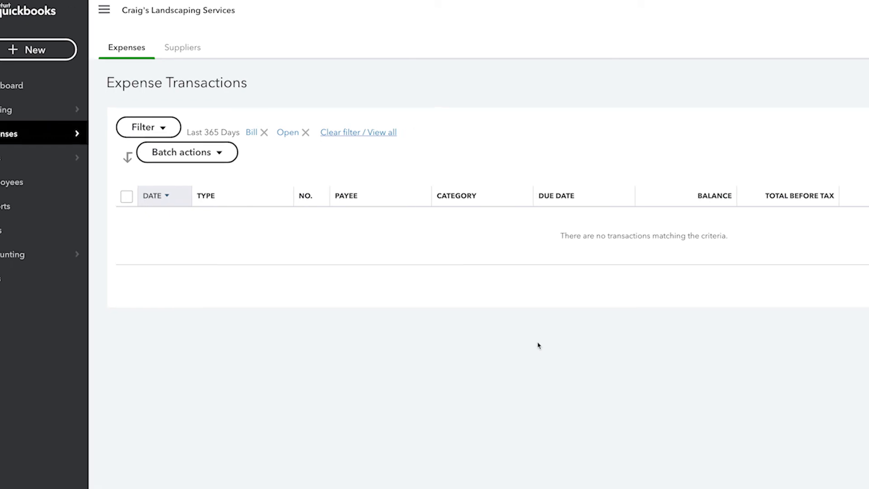
scroll("right", 3)
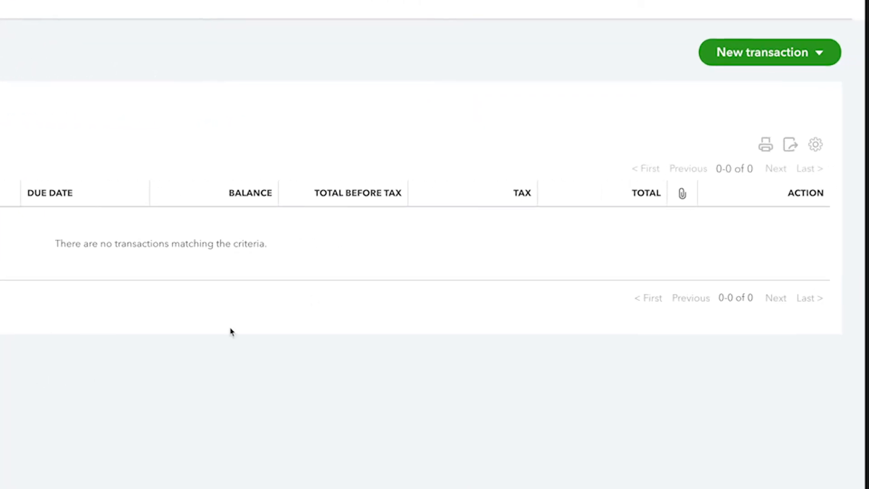
left_click(769, 52)
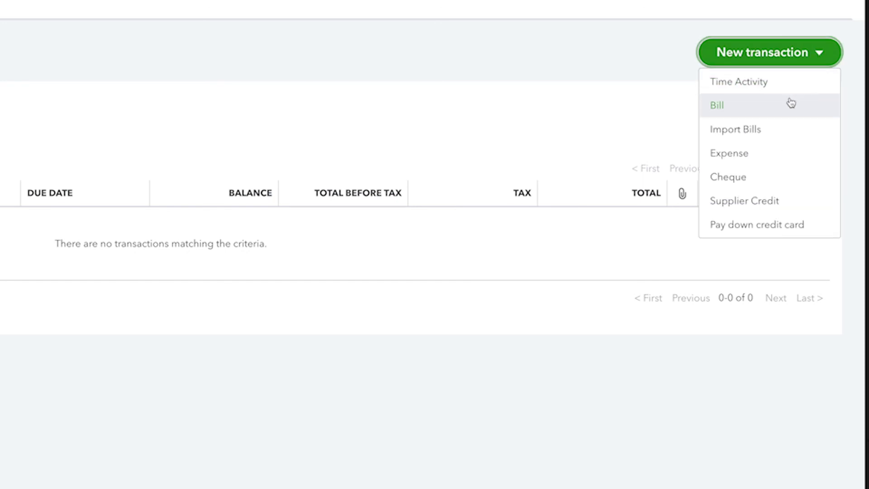